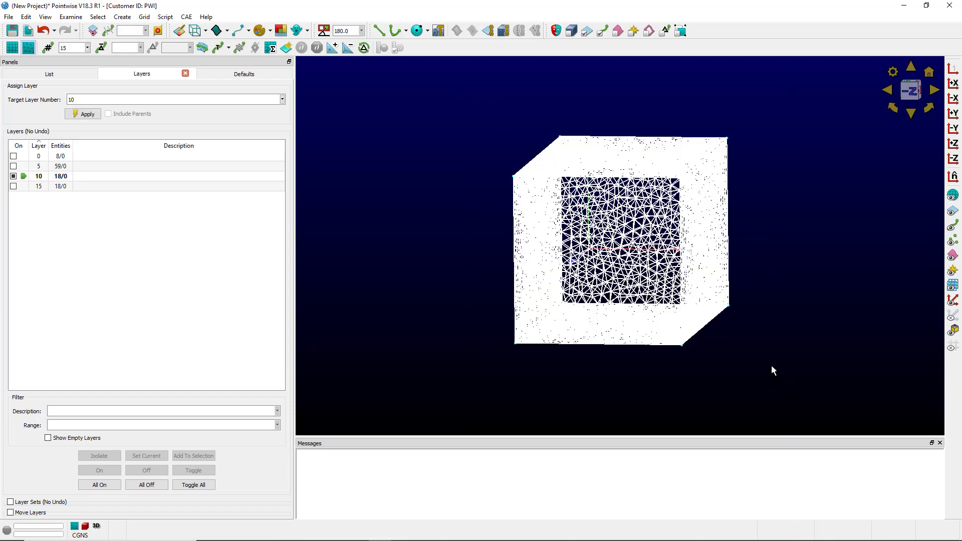
mouse_move(504, 30)
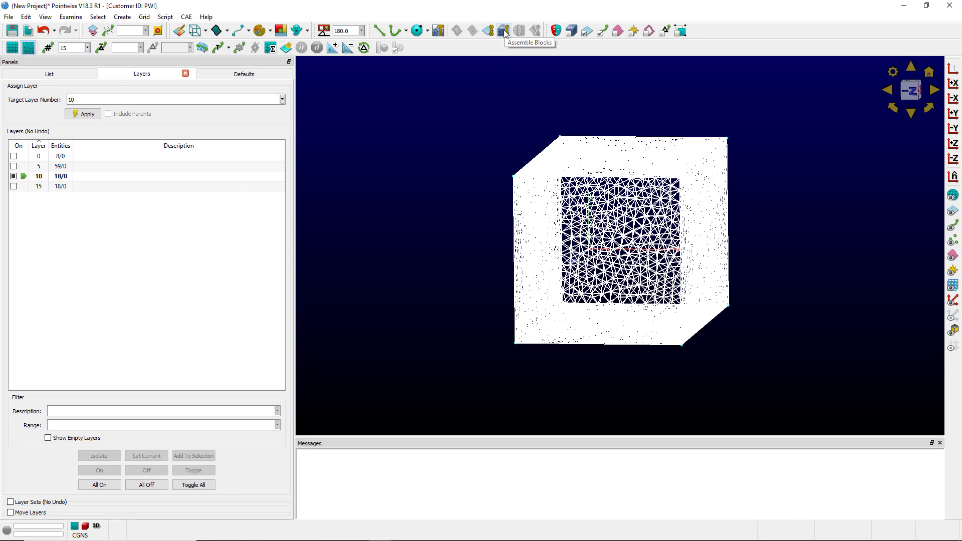
Assemble the visible box-and-sphere domains into blocks automatically.
left_click(503, 29)
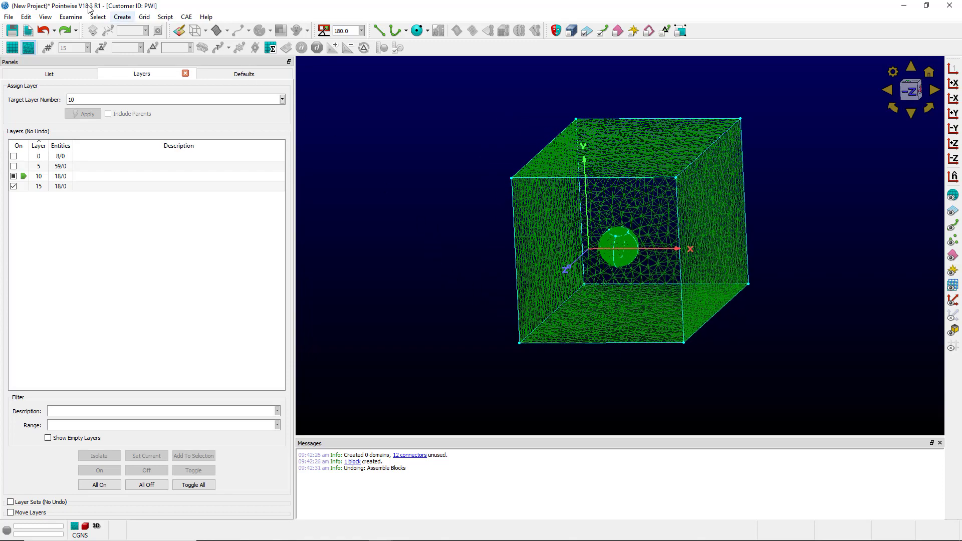
Start a manual block via Create > Assemble Special and pick the first box face.
left_click(122, 16)
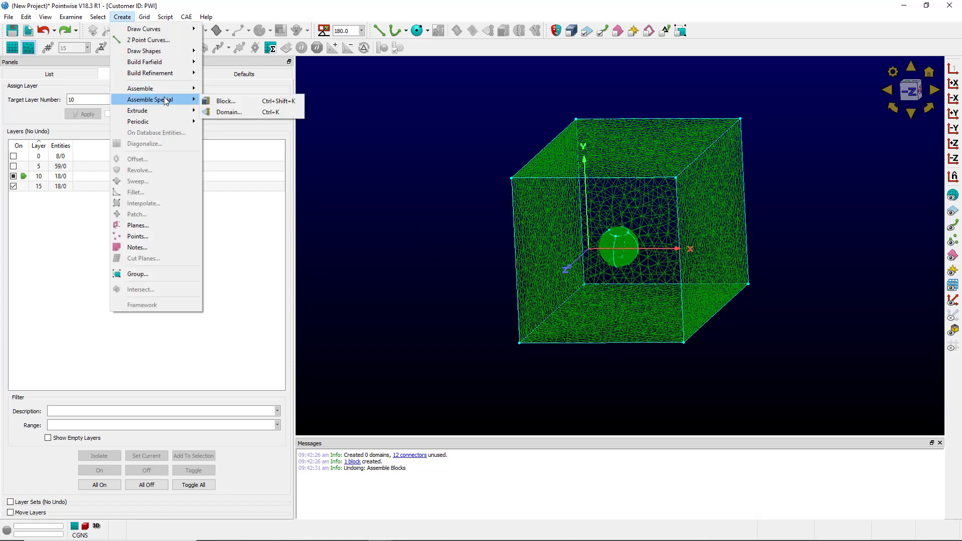
left_click(224, 100)
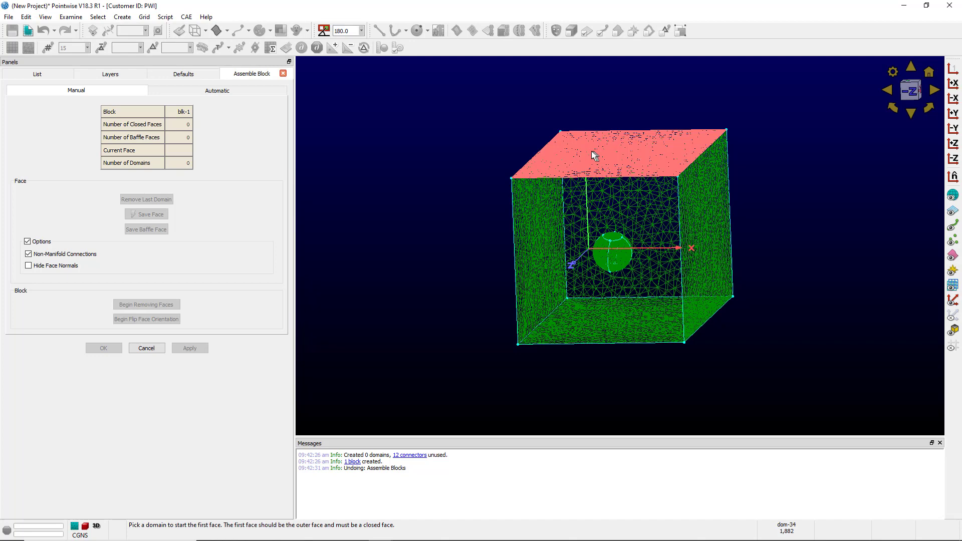
left_click(595, 154)
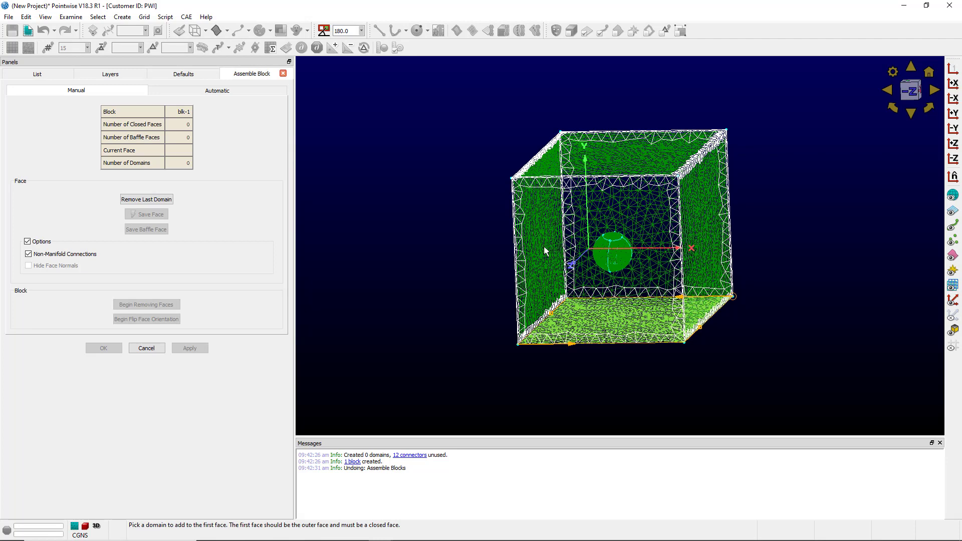
mouse_move(535, 363)
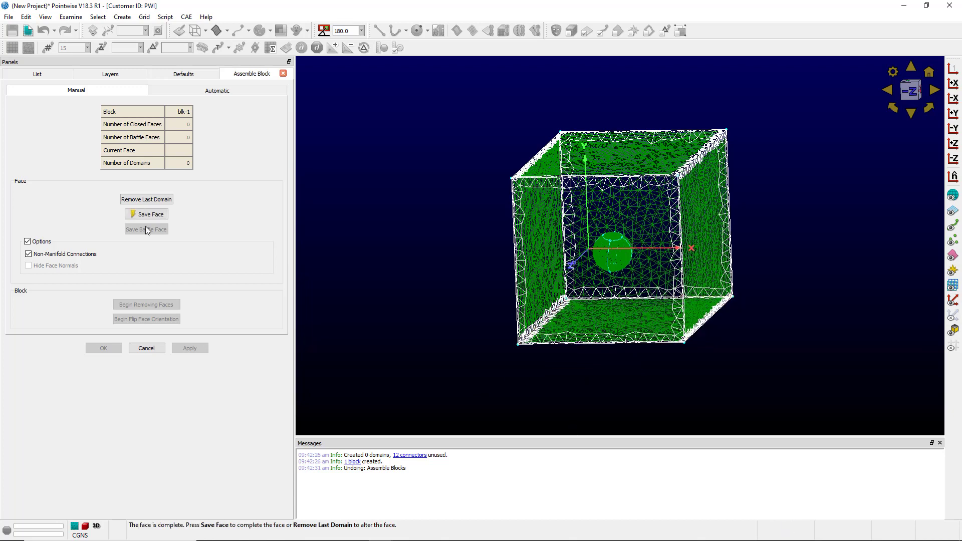
Save the six box faces as the outer face, then the sphere as a second inner face.
left_click(146, 213)
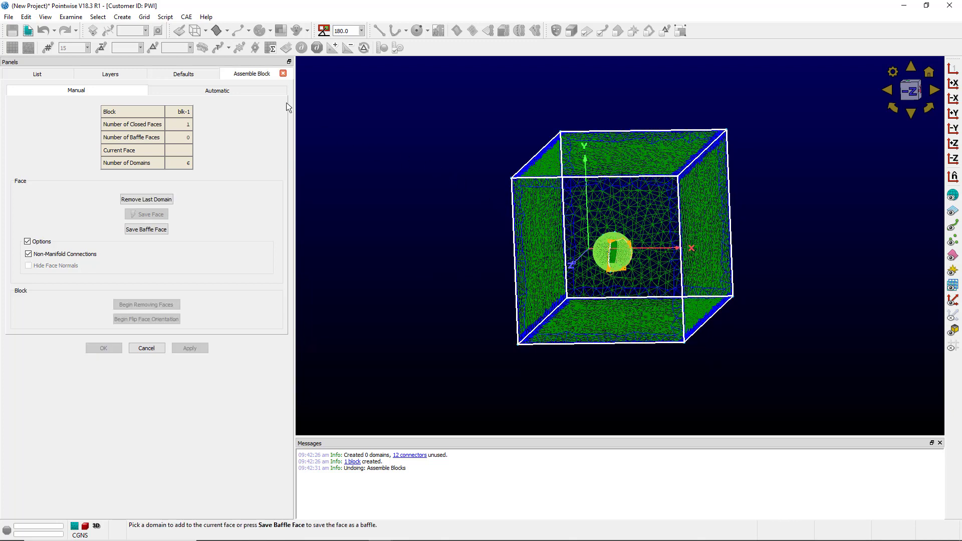
left_click(99, 16)
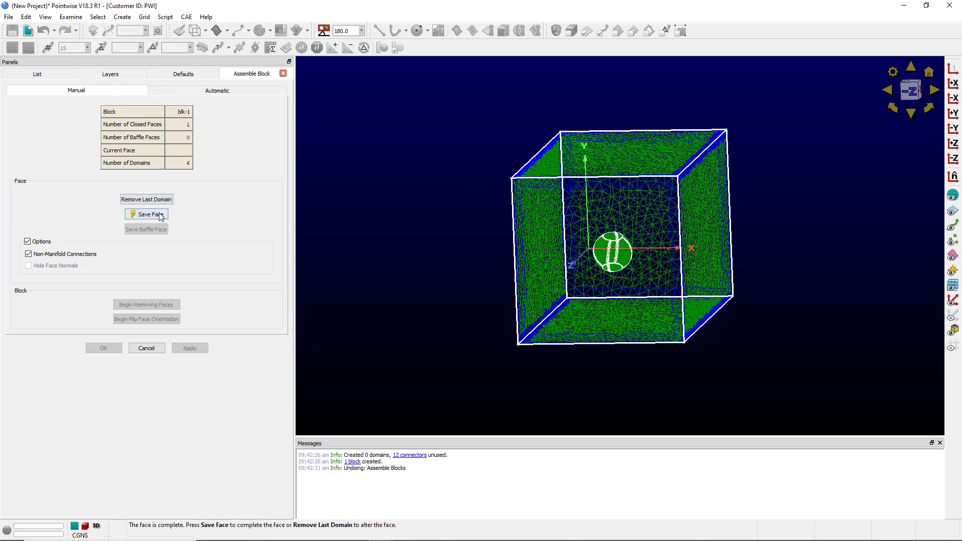
left_click(146, 215)
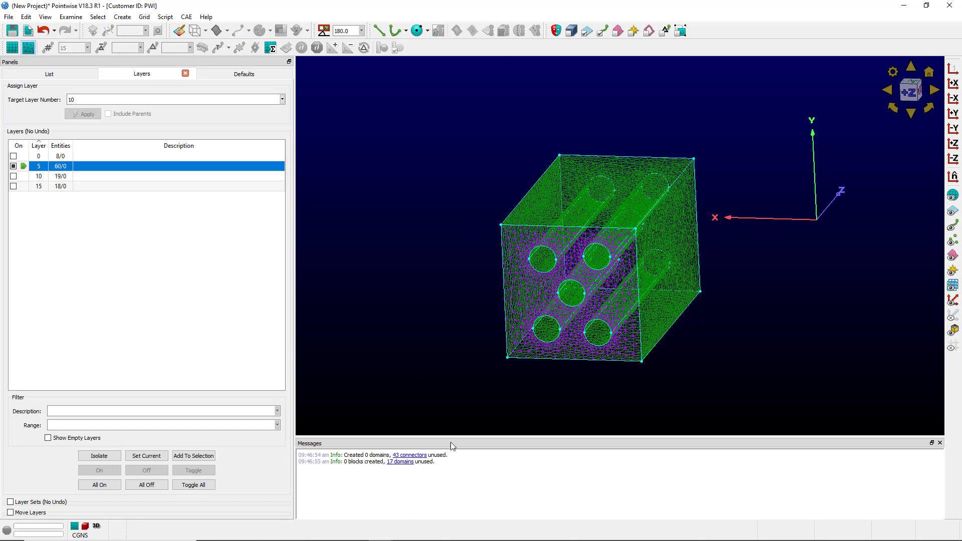
mouse_move(489, 384)
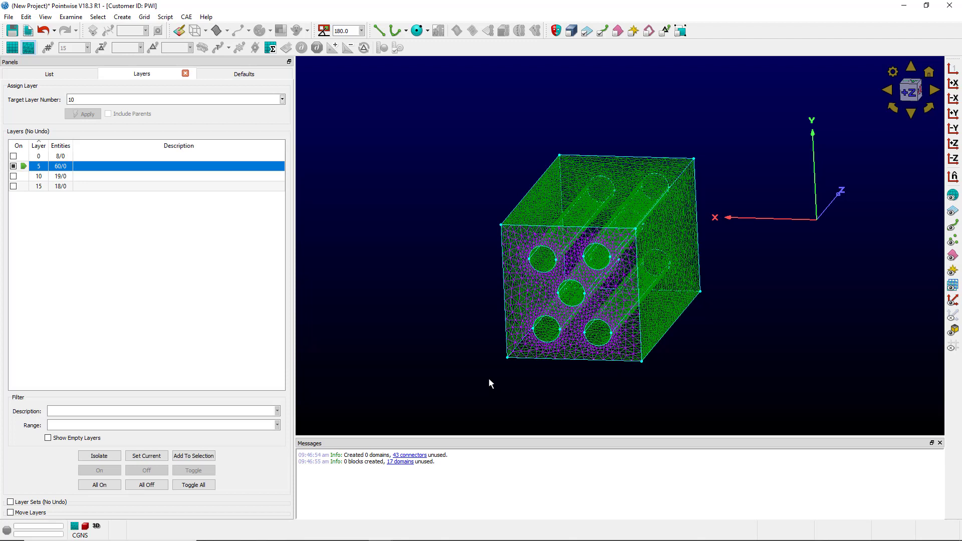
Start a manual block assembly for the perforated five-hole box.
left_click(126, 16)
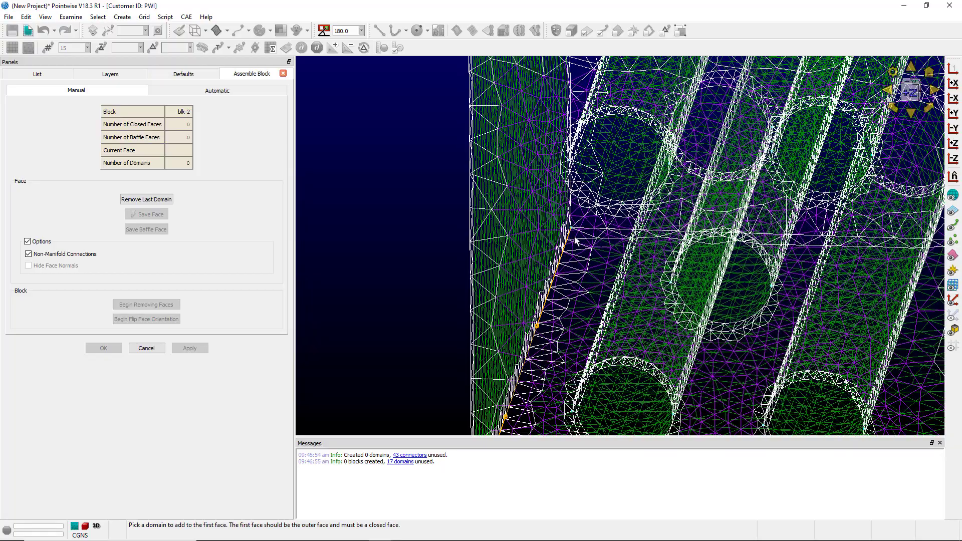
mouse_move(542, 330)
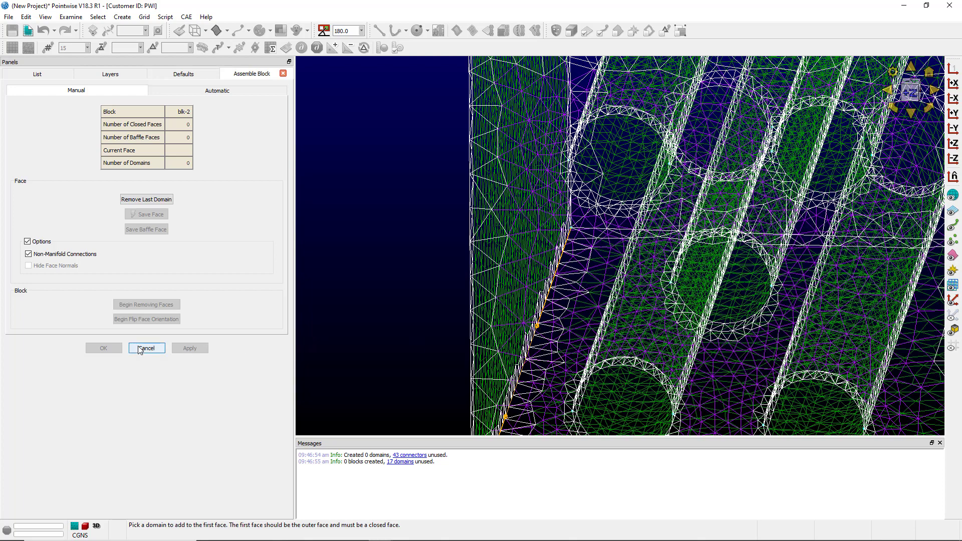
Cancel block 2's assembly and bring up Grid > Merge for duplicate connector pairs.
left_click(146, 348)
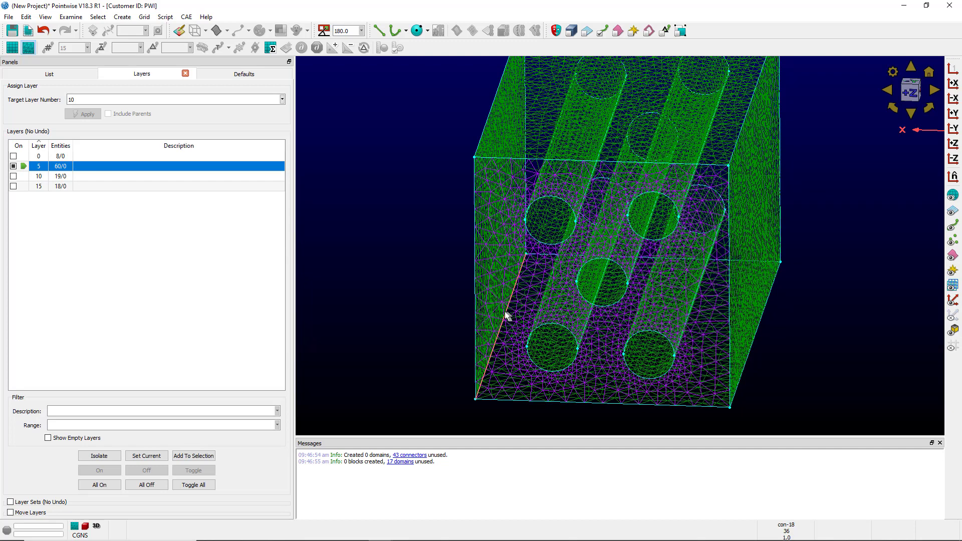
left_click(148, 16)
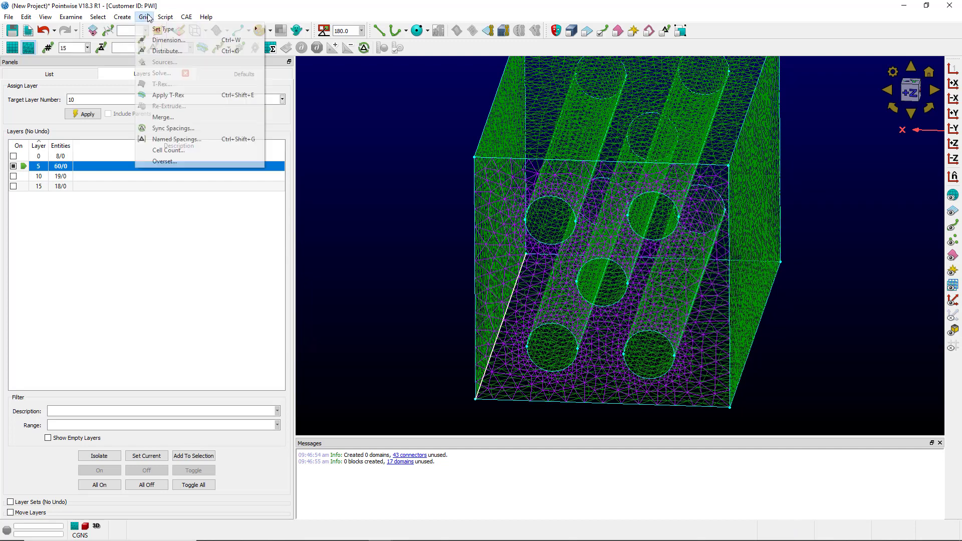
left_click(163, 116)
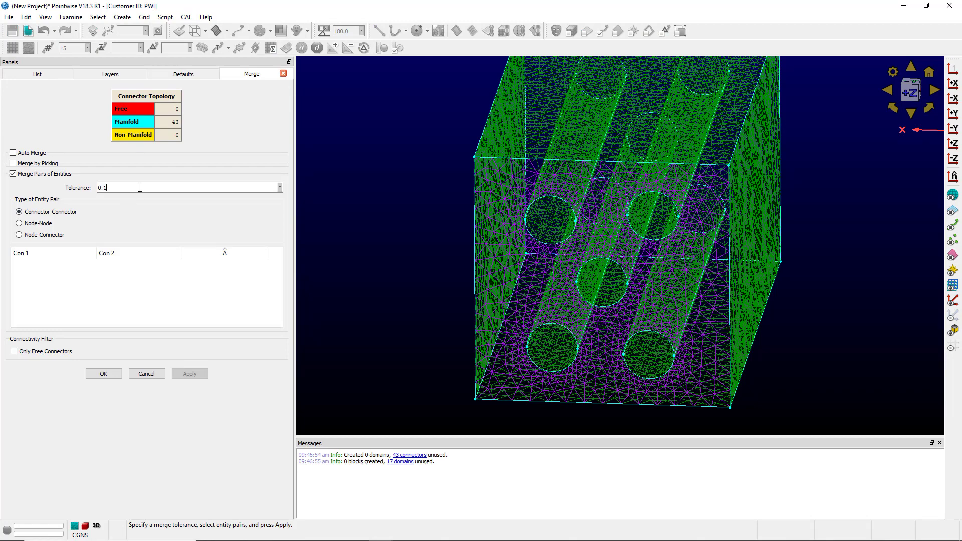